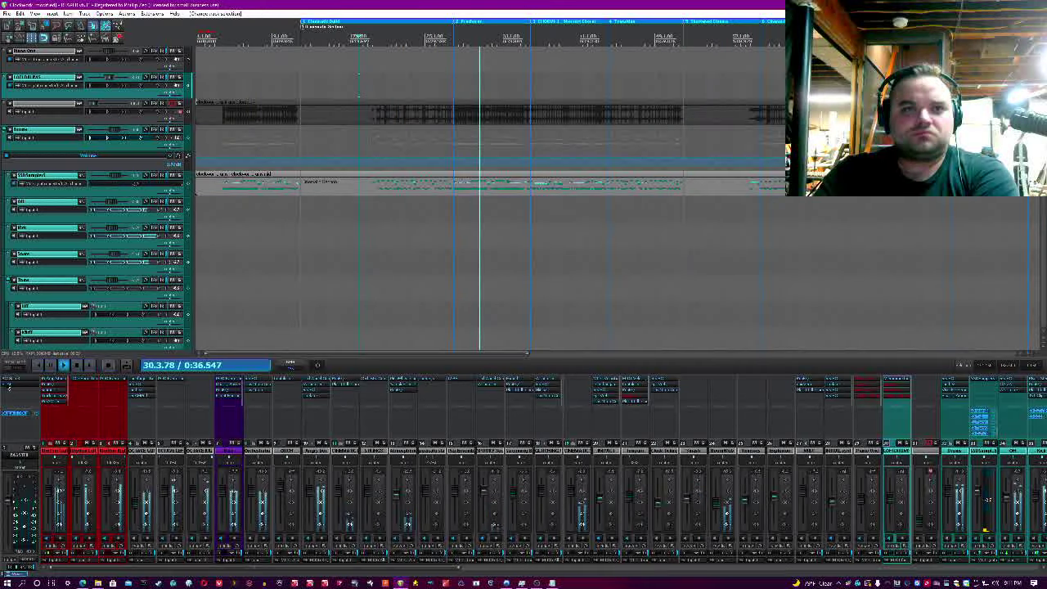
Bring the Ozone imaging window in front of soothe2 over the playing mix
{"action": "left_click", "coordinate": [62, 364]}
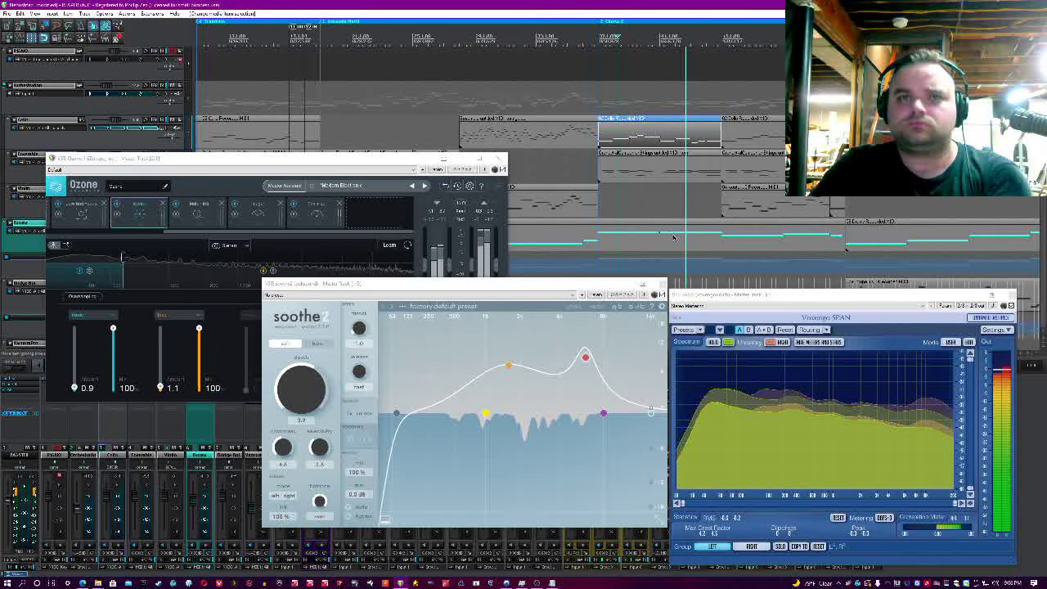
{"action": "left_click", "coordinate": [237, 216]}
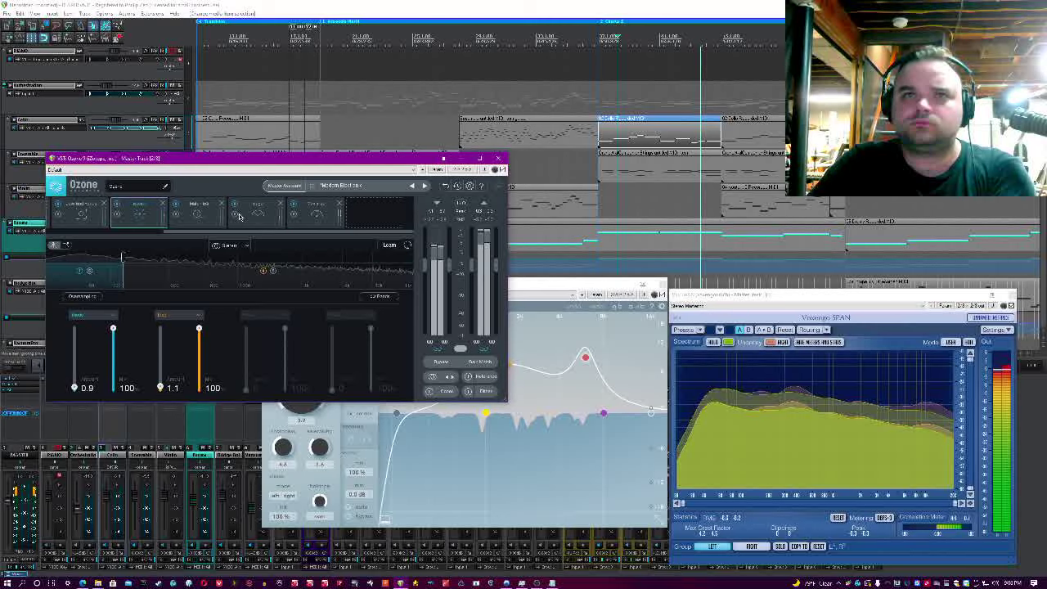